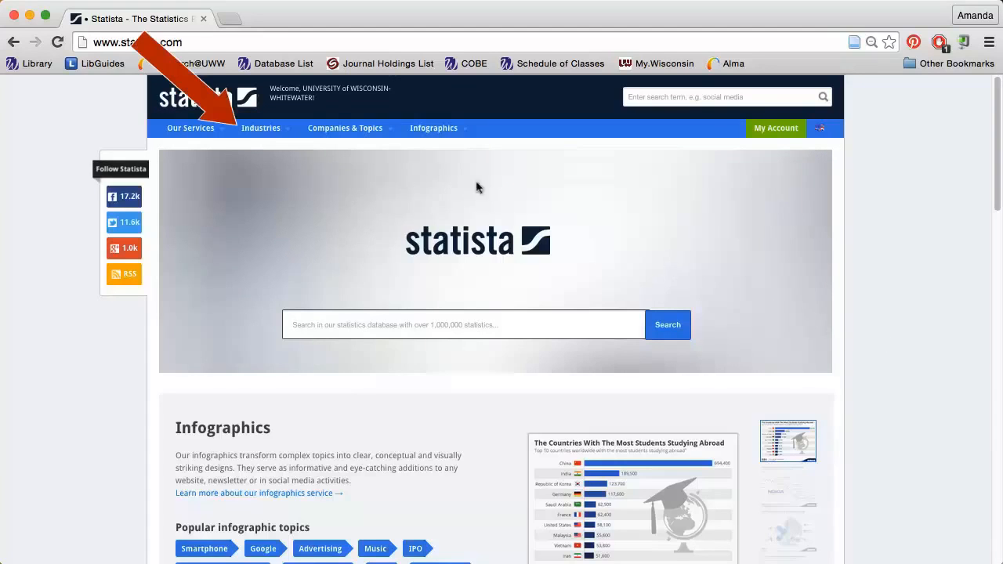
Show the Companies & Topics dropdown on the Statista home page.
{"action": "left_click", "coordinate": [260, 128]}
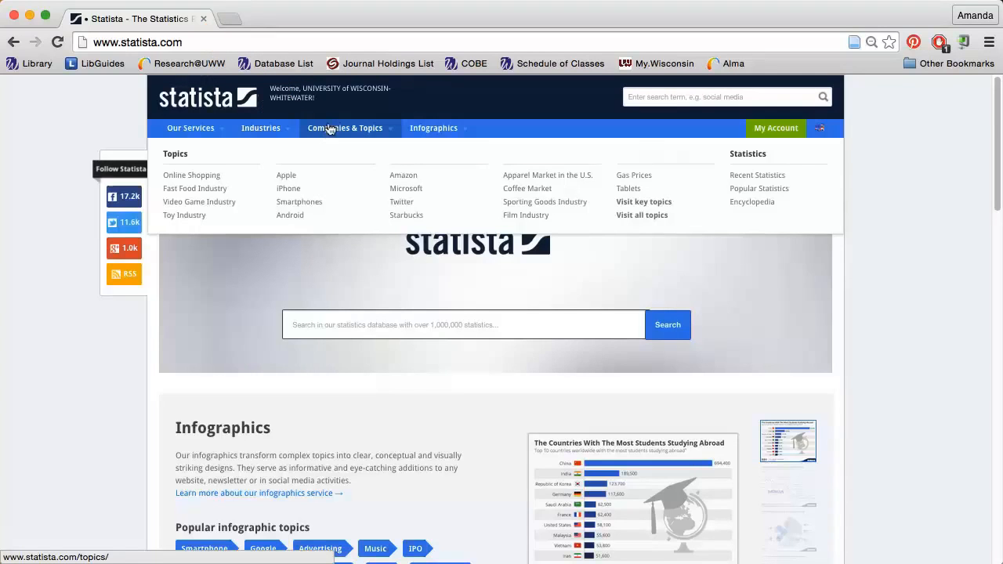
Open the Topic Overview listing topics like e-commerce, fast food and cosmetics.
{"action": "left_click", "coordinate": [641, 215]}
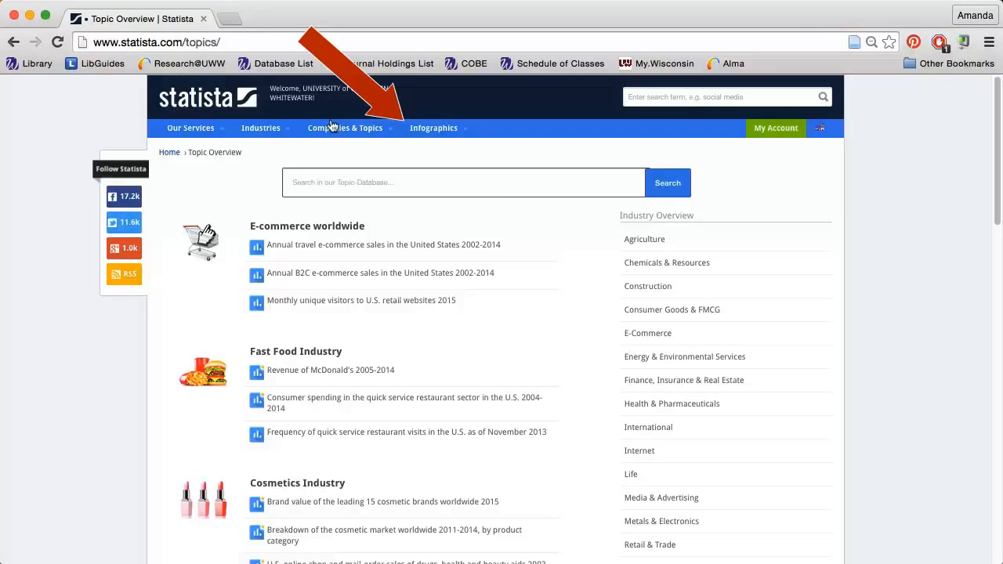
{"action": "mouse_move", "coordinate": [433, 128]}
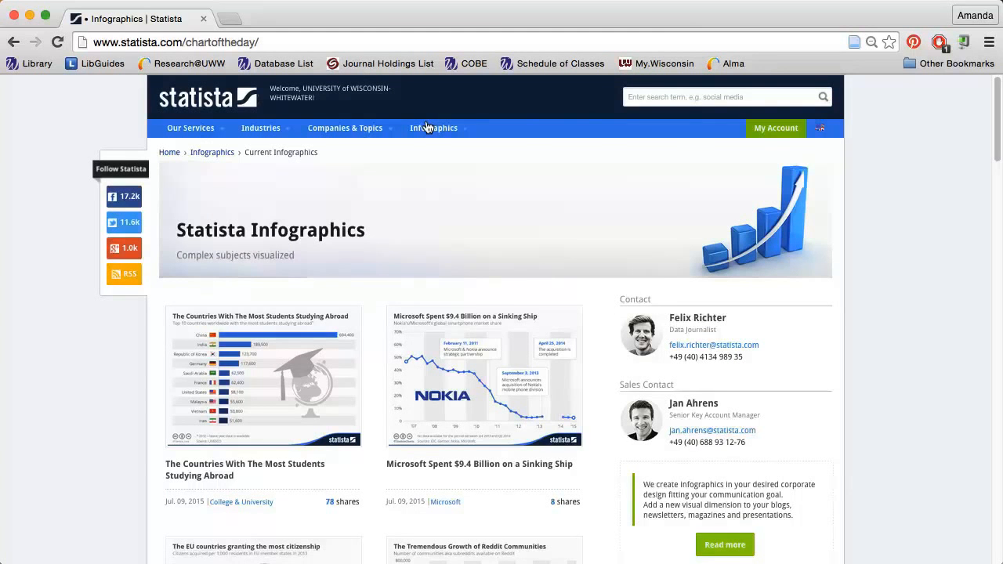
View the Microsoft–Nokia 'Sinking Ship' infographic, then go back to the Statista home page.
{"action": "left_click", "coordinate": [483, 374]}
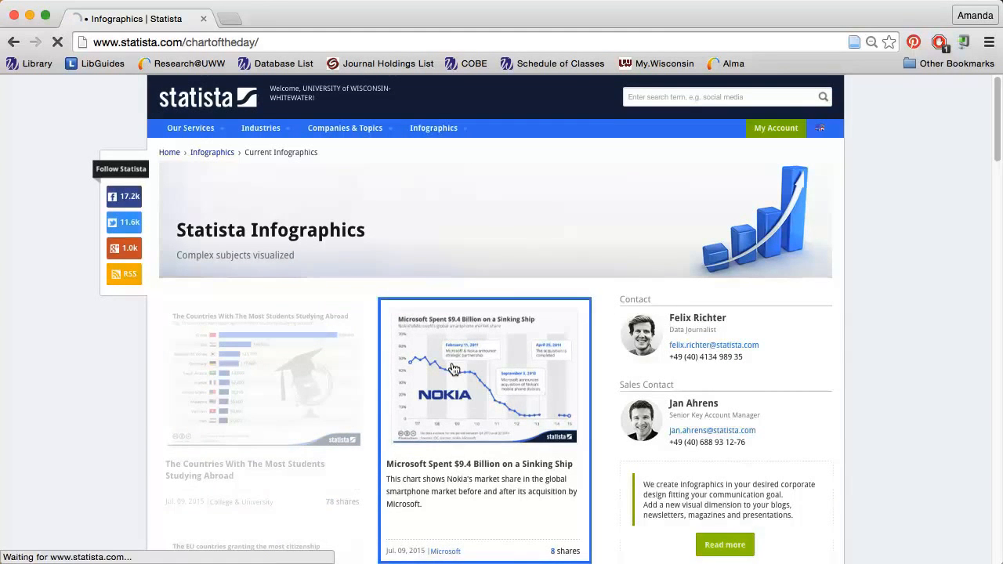
{"action": "left_click", "coordinate": [484, 373]}
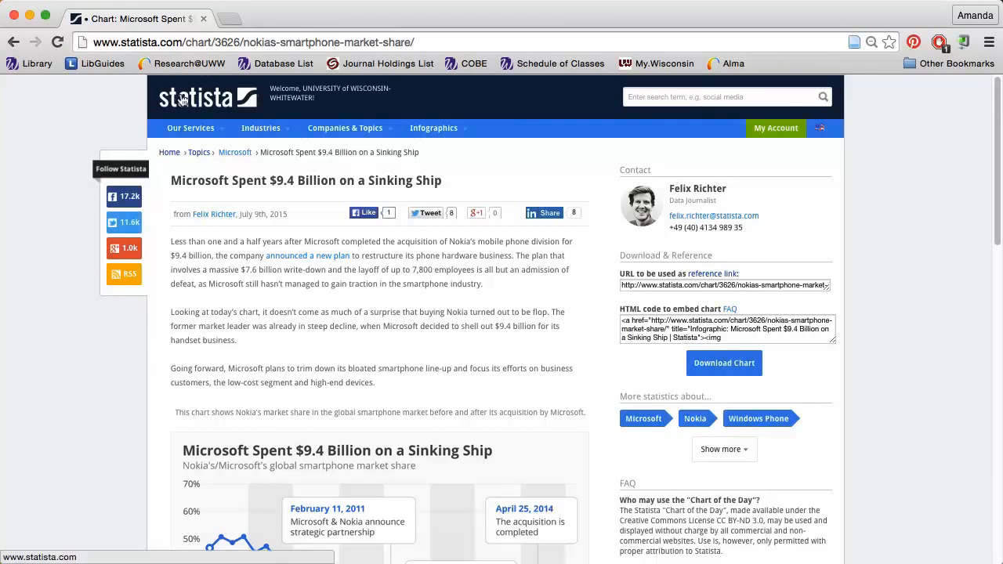
{"action": "left_click", "coordinate": [194, 96]}
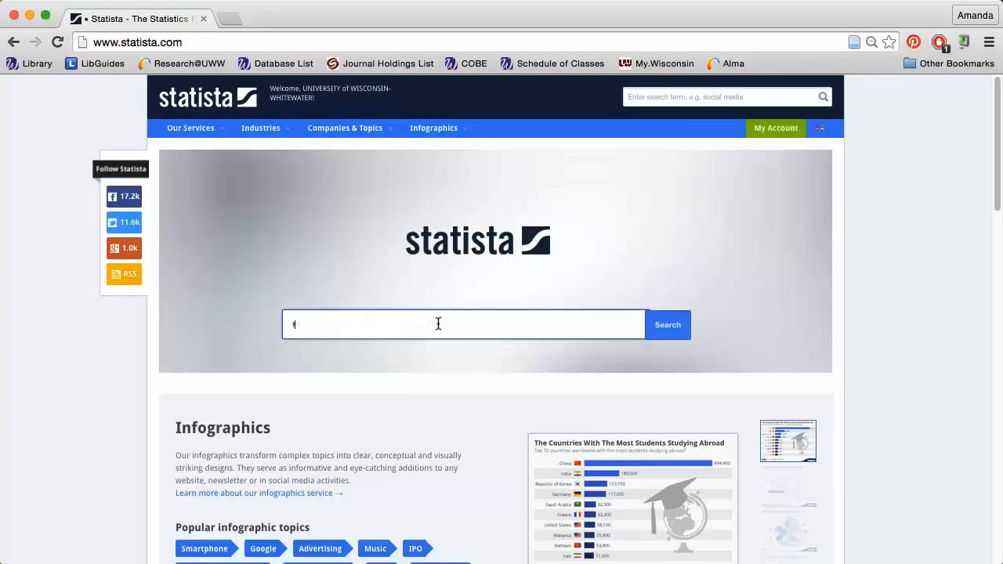
Search for 'fast food consumers' and browse the 149 results.
{"action": "type", "text": "ast food consumers"}
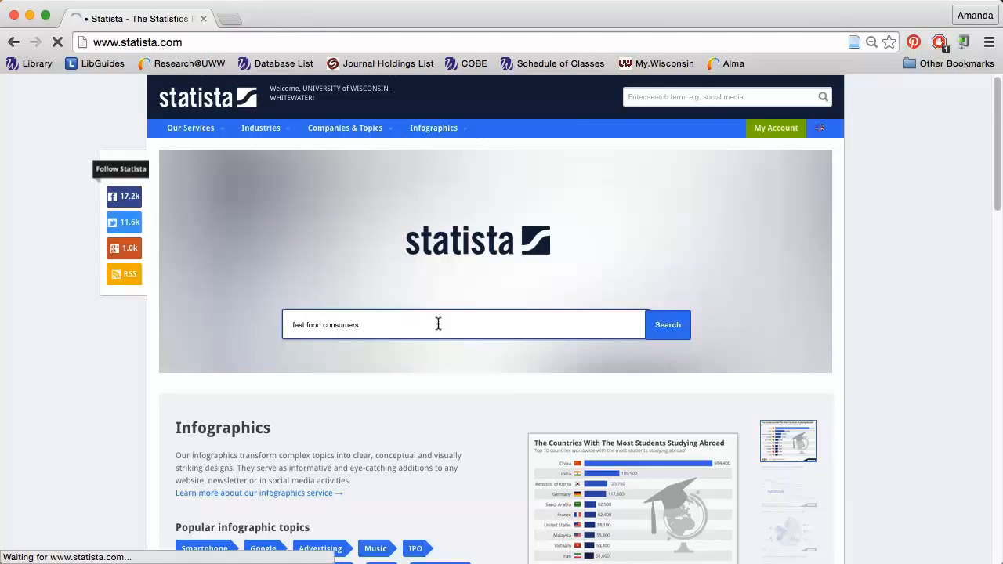
{"action": "left_click", "coordinate": [667, 324]}
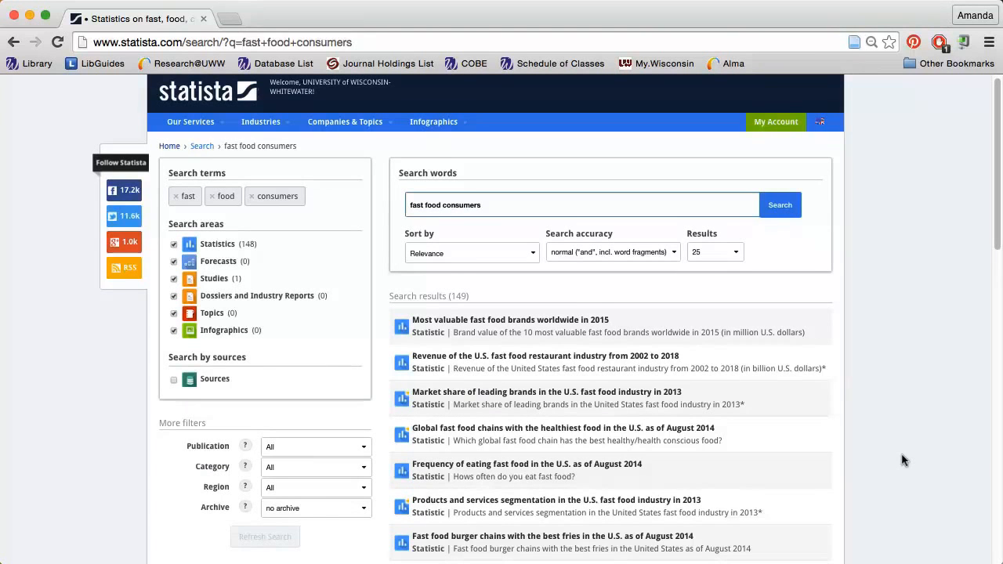
{"action": "scroll", "scroll_direction": "down", "scroll_amount": 3}
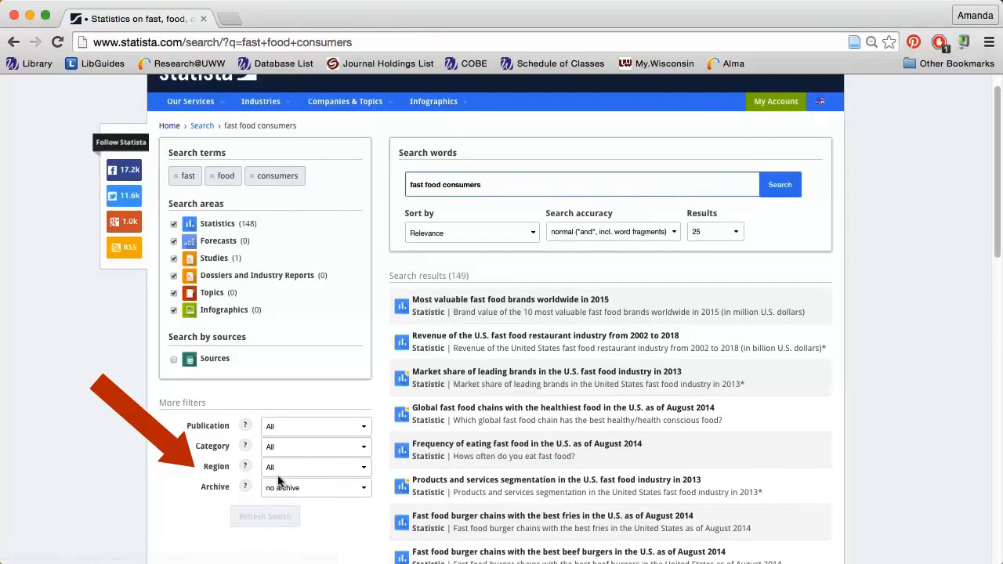
Filter the search results by region North America, leaving 127 results.
{"action": "left_click", "coordinate": [313, 466]}
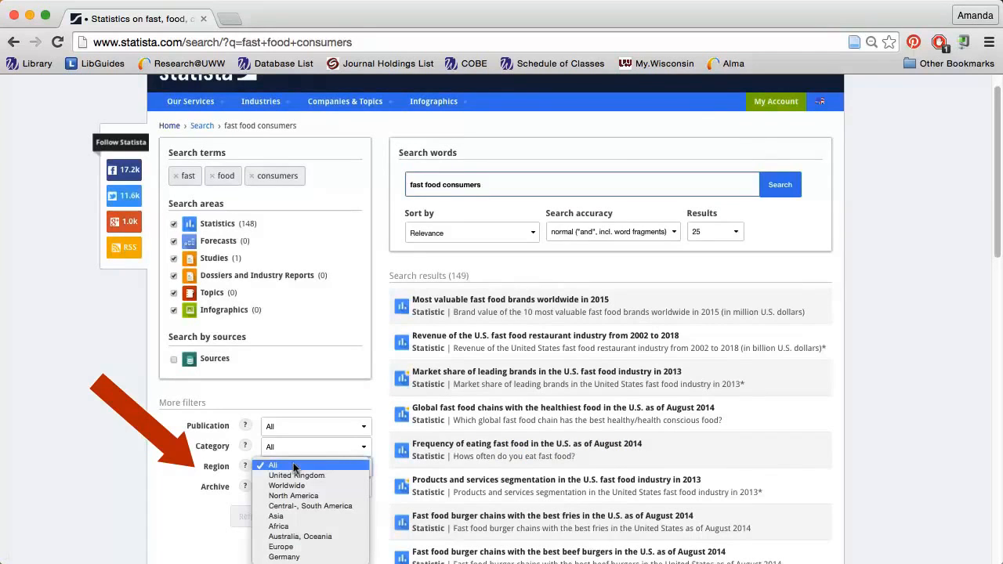
{"action": "mouse_move", "coordinate": [294, 496]}
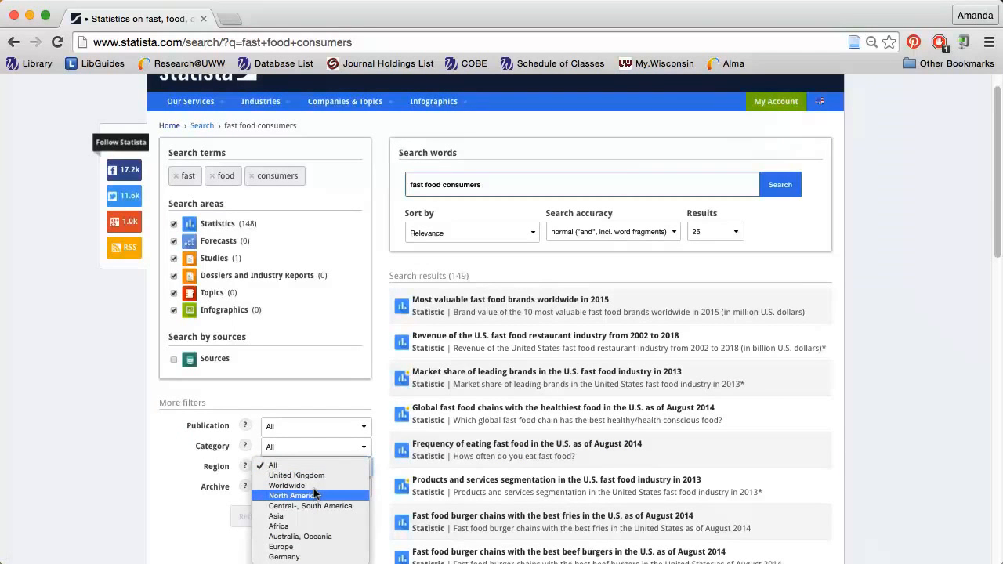
{"action": "left_click", "coordinate": [294, 496]}
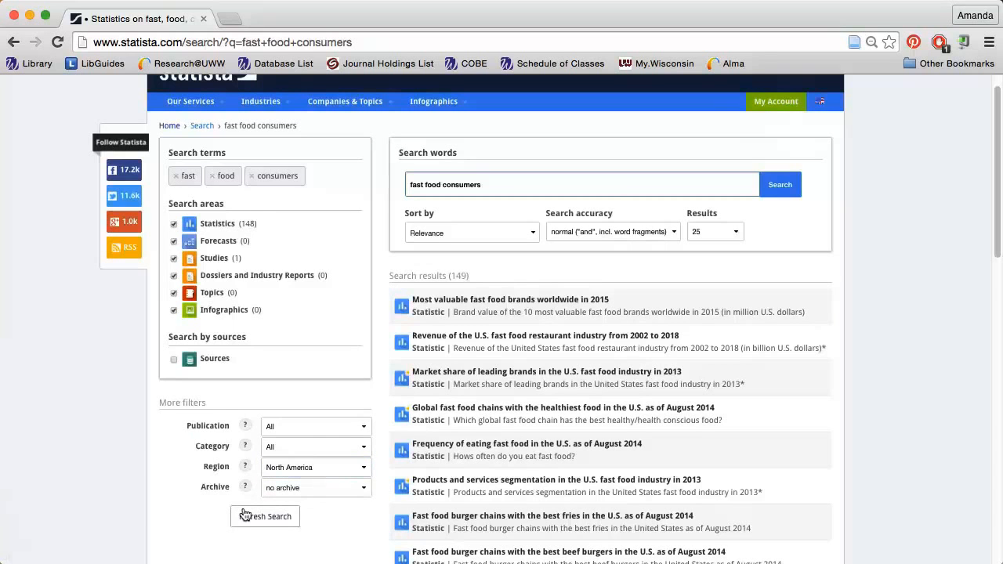
{"action": "left_click", "coordinate": [265, 516]}
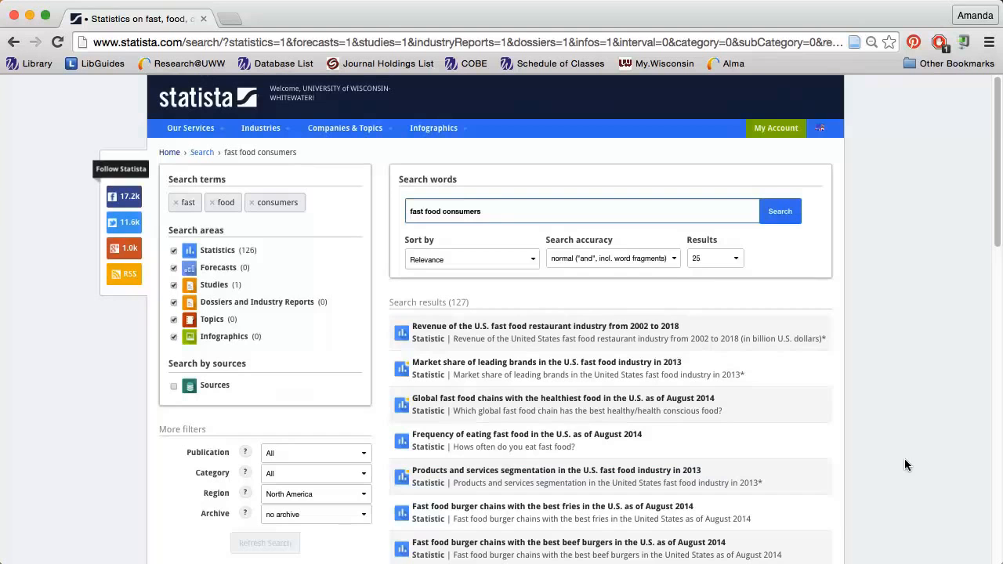
Open 'Payment type preference when shopping at fast food restaurants in the U.S. 2013'.
{"action": "scroll", "scroll_direction": "down", "scroll_amount": 3}
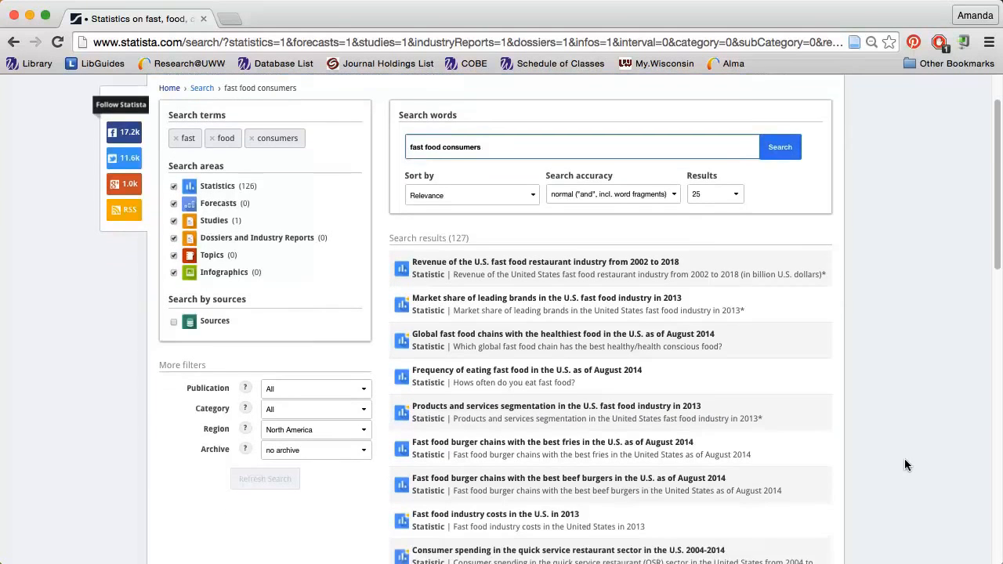
{"action": "scroll", "scroll_direction": "down", "scroll_amount": 3}
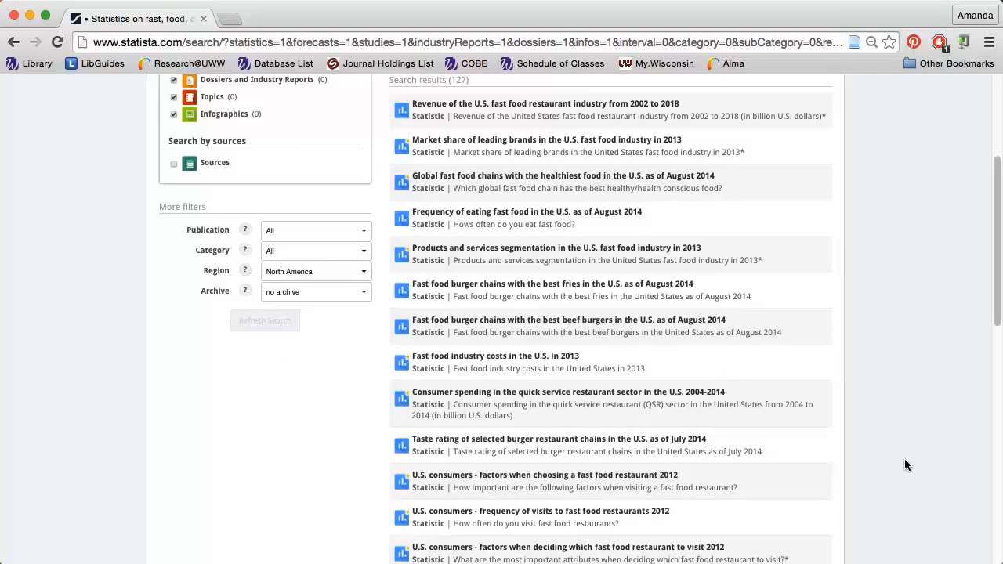
{"action": "scroll", "scroll_direction": "down", "scroll_amount": 3}
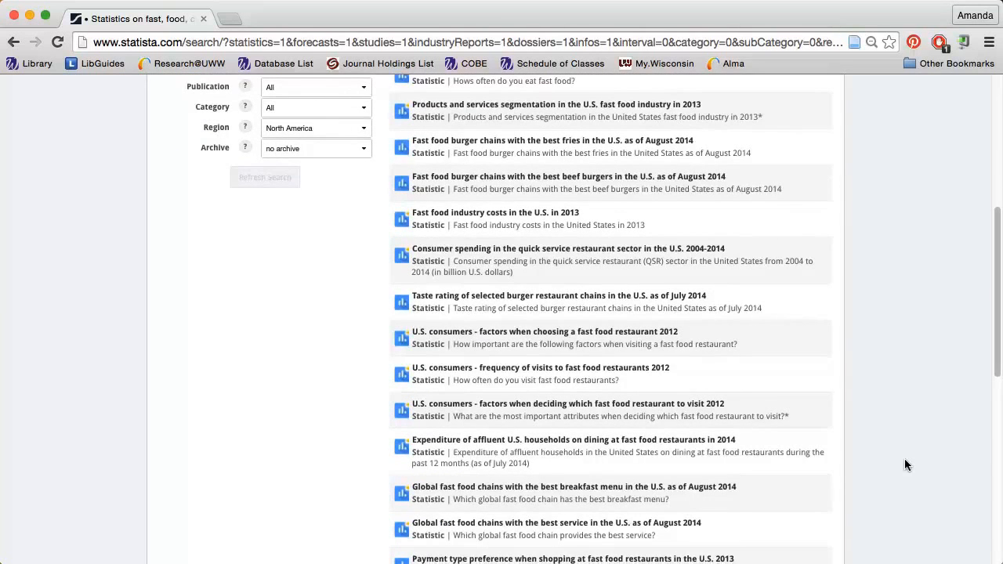
{"action": "scroll", "scroll_direction": "down", "scroll_amount": 3}
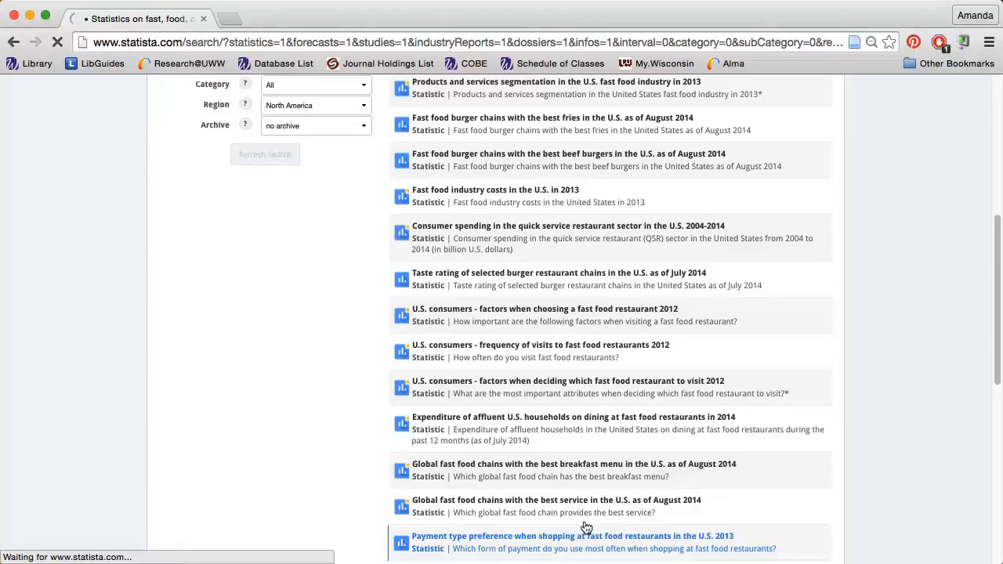
{"action": "left_click", "coordinate": [571, 537]}
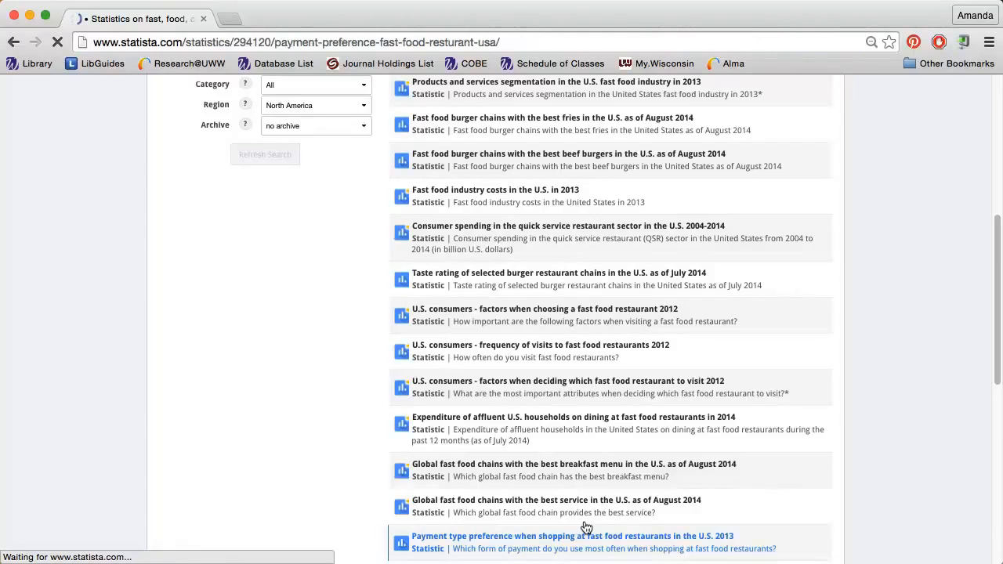
Generate an APA citation for the payment preference statistic and view related statistics below.
{"action": "left_click", "coordinate": [571, 536]}
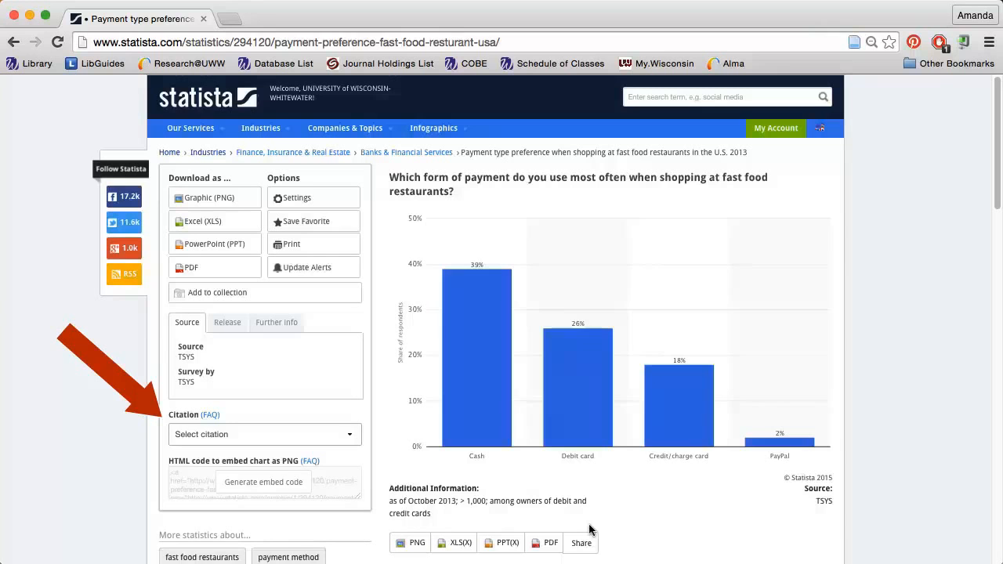
{"action": "left_click", "coordinate": [264, 434]}
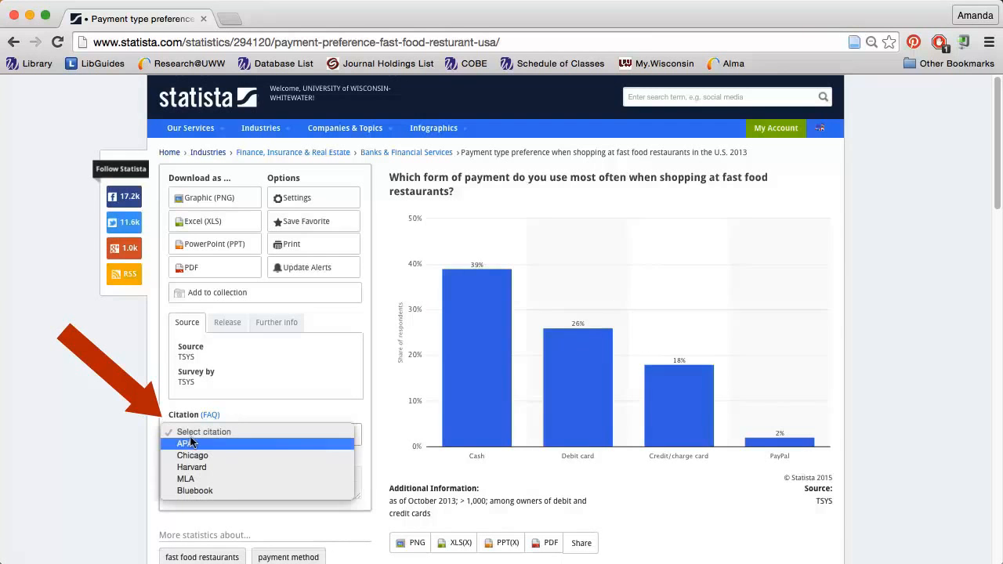
{"action": "left_click", "coordinate": [182, 443]}
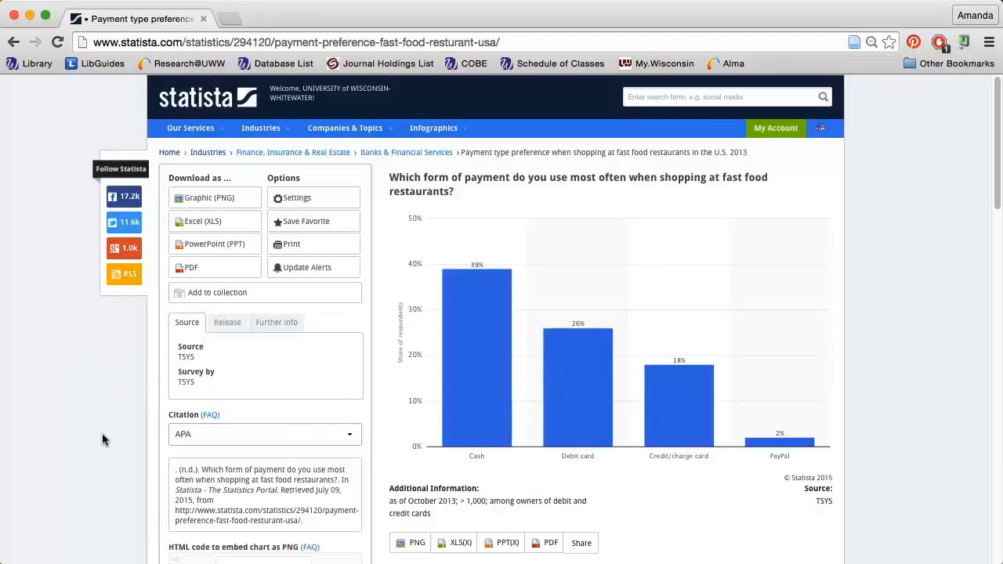
{"action": "scroll", "scroll_direction": "down", "scroll_amount": 3}
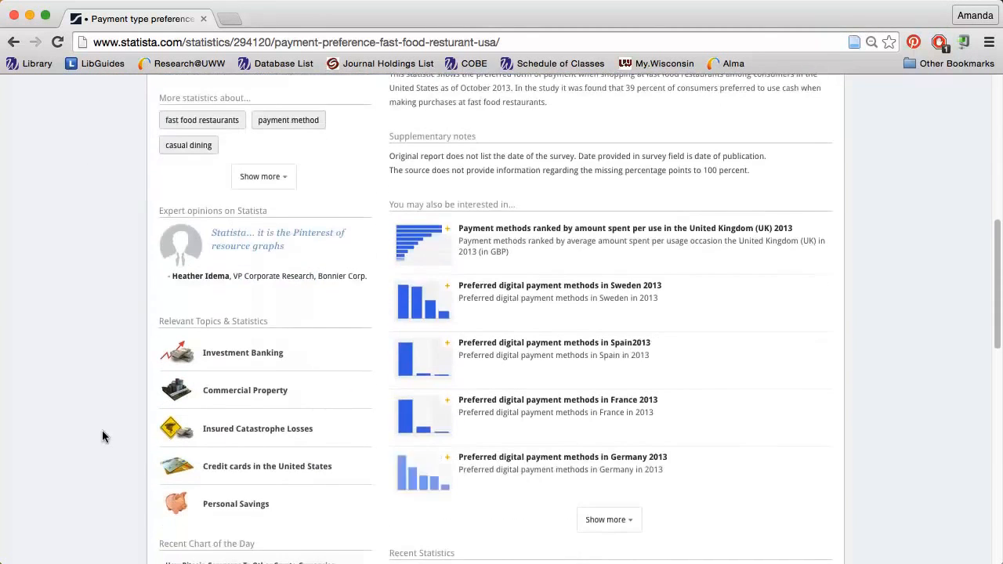
{"action": "scroll", "scroll_direction": "down", "scroll_amount": 3}
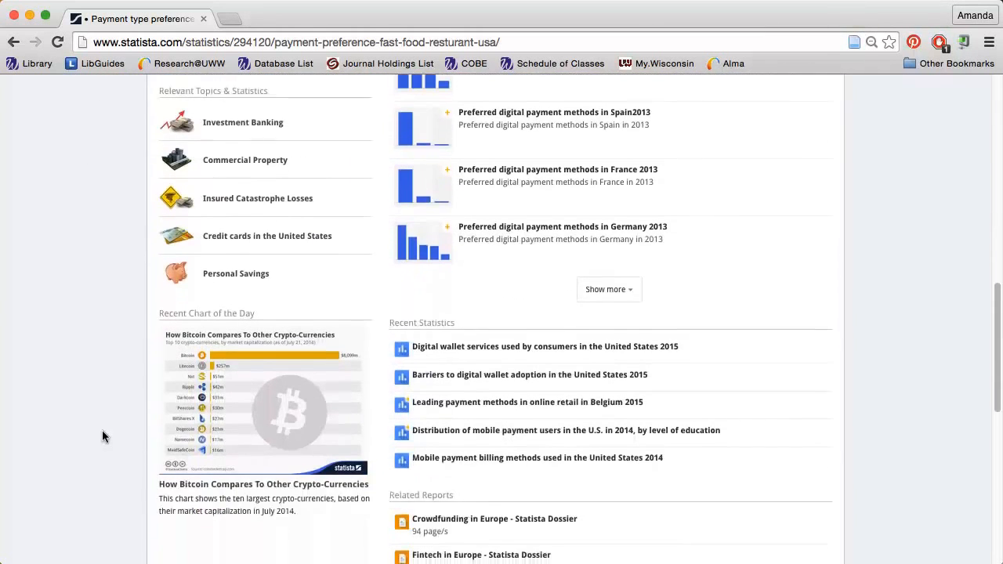